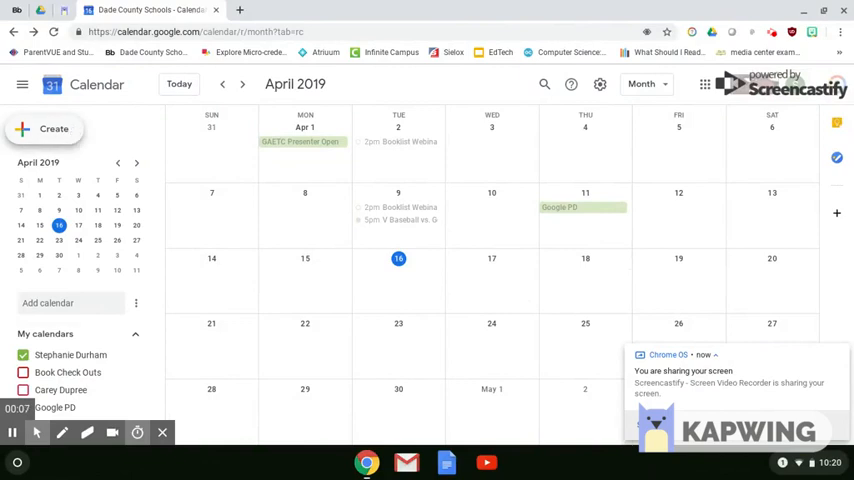
{"action": "mouse_move", "coordinate": [72, 132]}
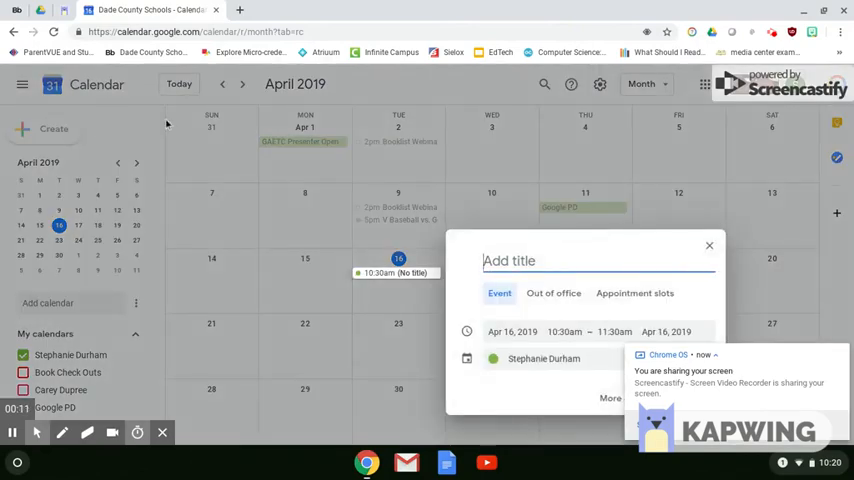
- Title the new April 16 event 'Mrs. Reed' in the quick event box
{"action": "type", "text": "Mrs."}
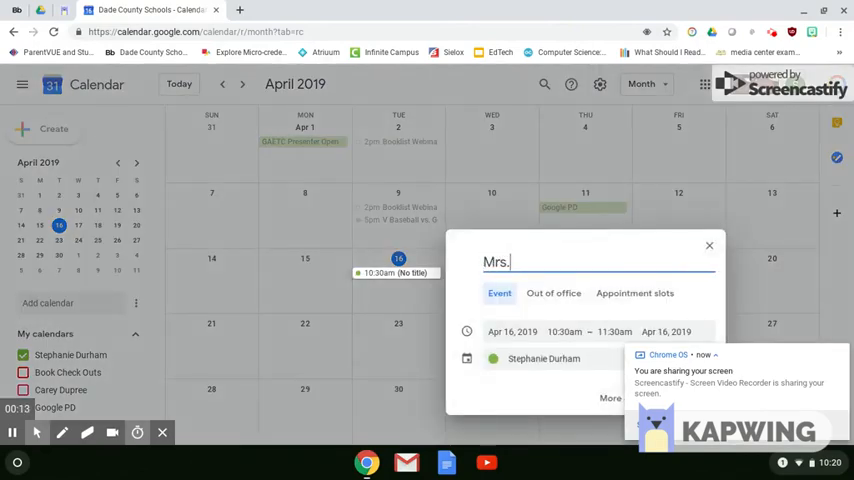
{"action": "type", "text": "Reed"}
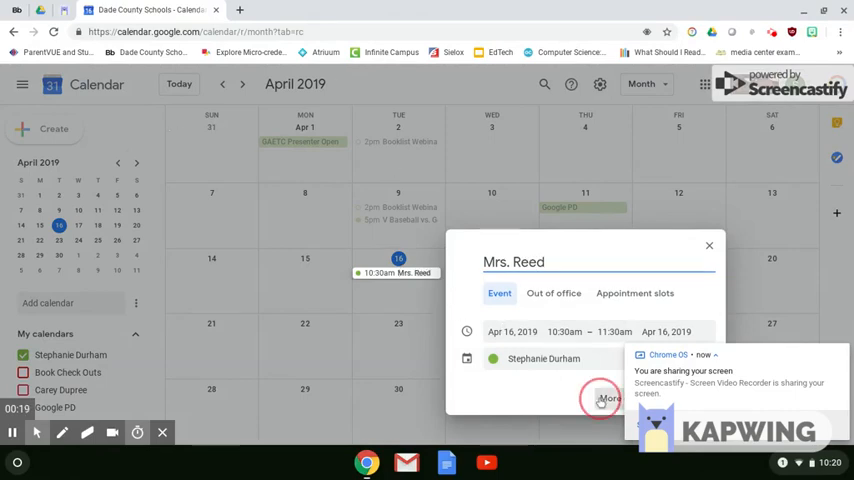
- In the full editor, set the location to 'Media Center' and add a suggested colleague as guest
{"action": "left_click", "coordinate": [608, 398]}
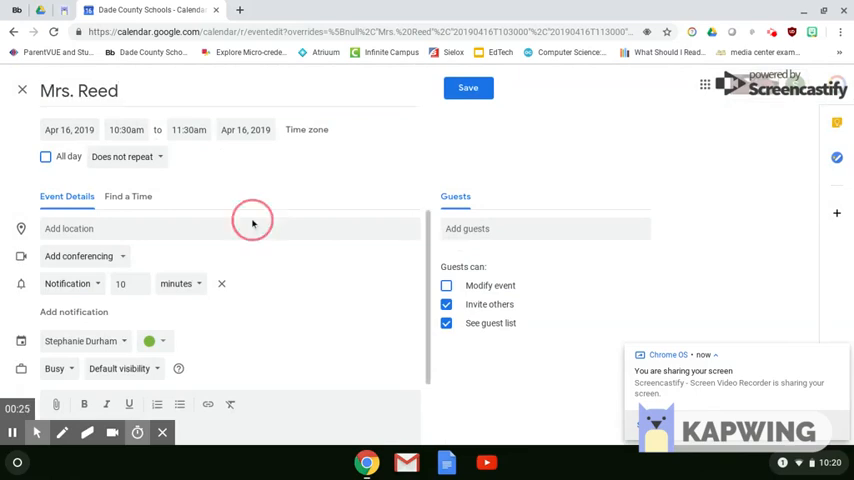
{"action": "type", "text": "M"}
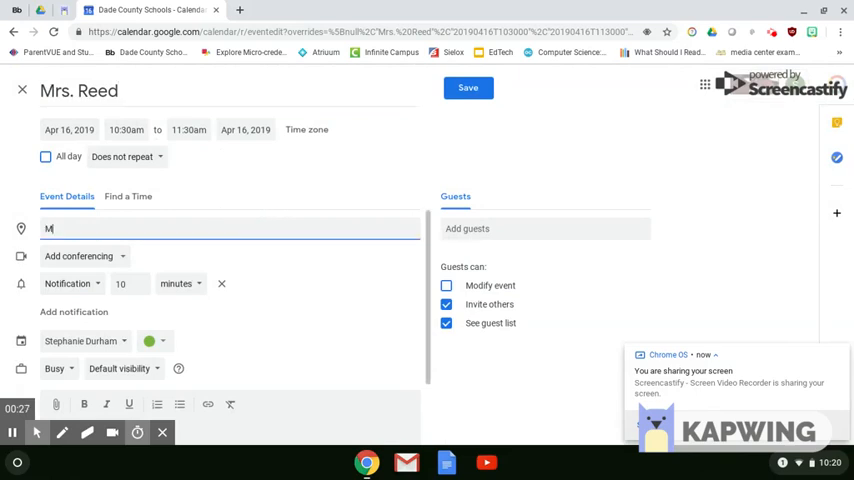
{"action": "type", "text": "edia Center"}
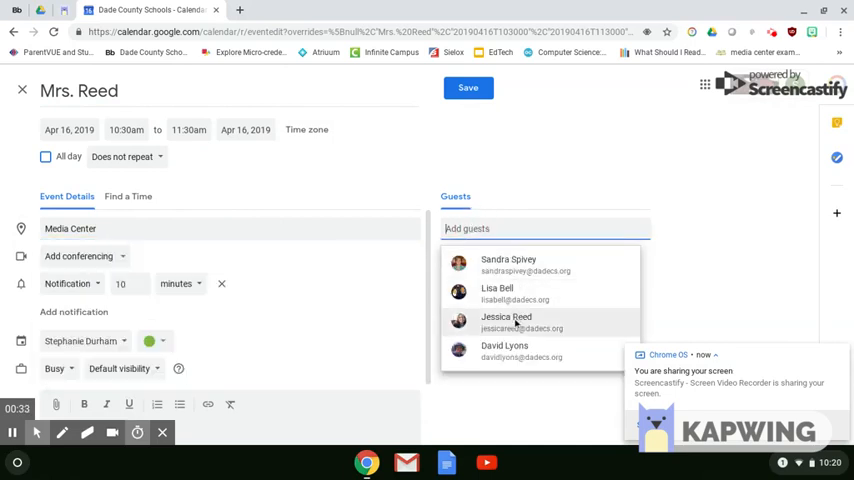
{"action": "left_click", "coordinate": [506, 322]}
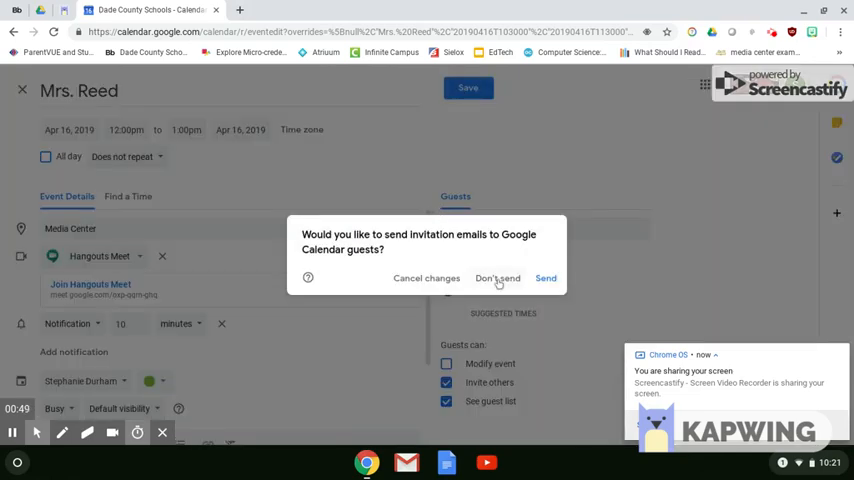
{"action": "mouse_move", "coordinate": [546, 278]}
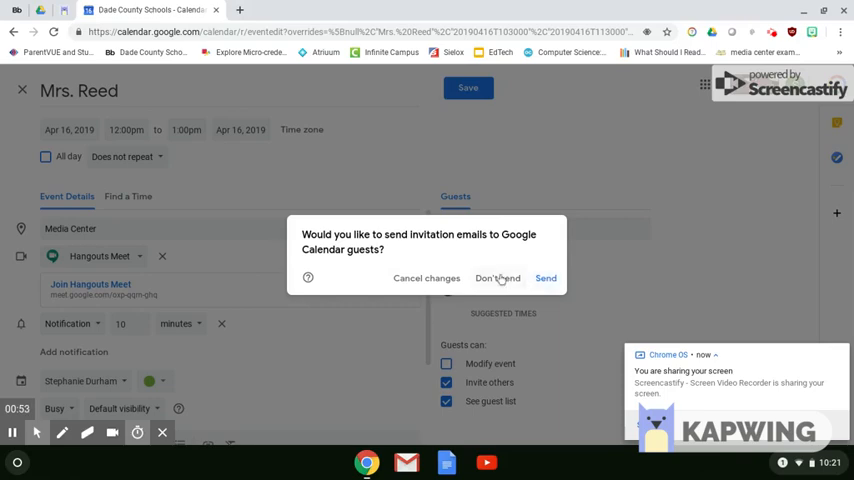
- Choose Don't send for the invitation and save the Mrs. Reed meeting to the calendar
{"action": "left_click", "coordinate": [496, 278]}
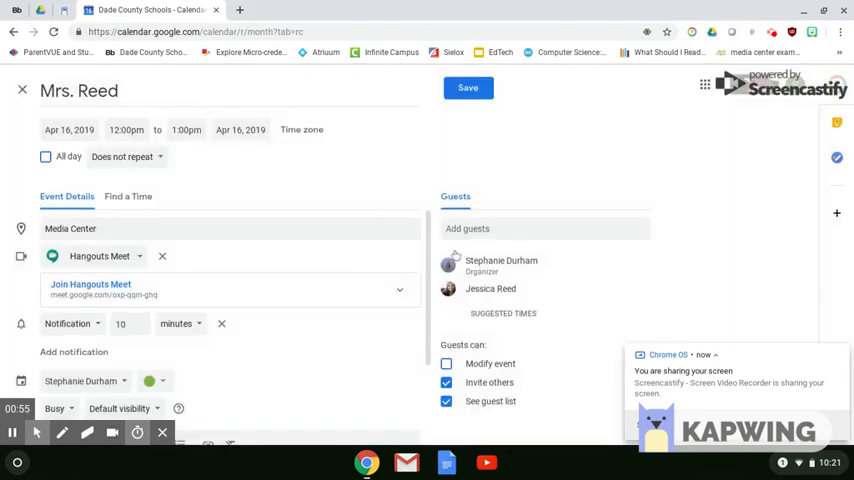
{"action": "left_click", "coordinate": [468, 88]}
{"action": "type", "text": "P"}
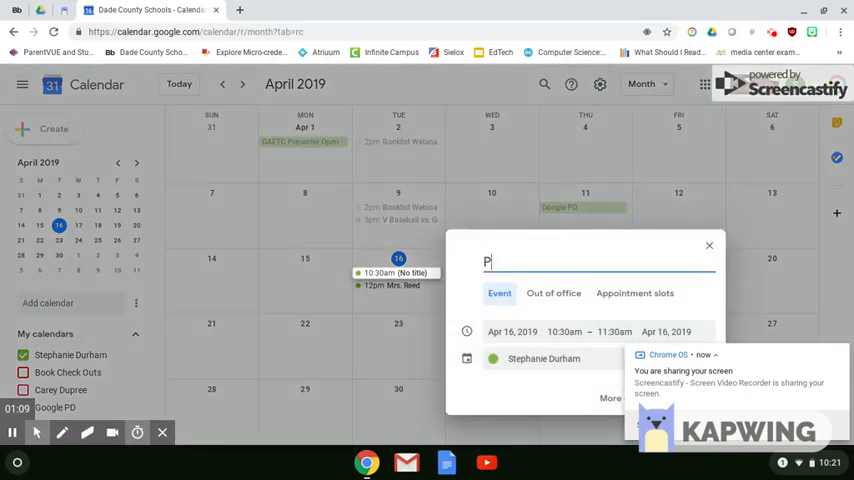
- Name the entry 'Parent Teacher Conferences' and make it bookable appointment slots
{"action": "type", "text": "arent Teac"}
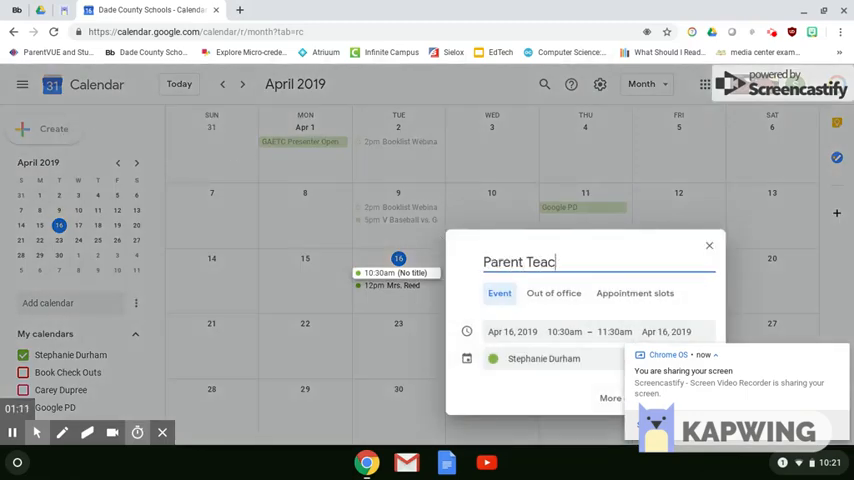
{"action": "type", "text": "her Conferences"}
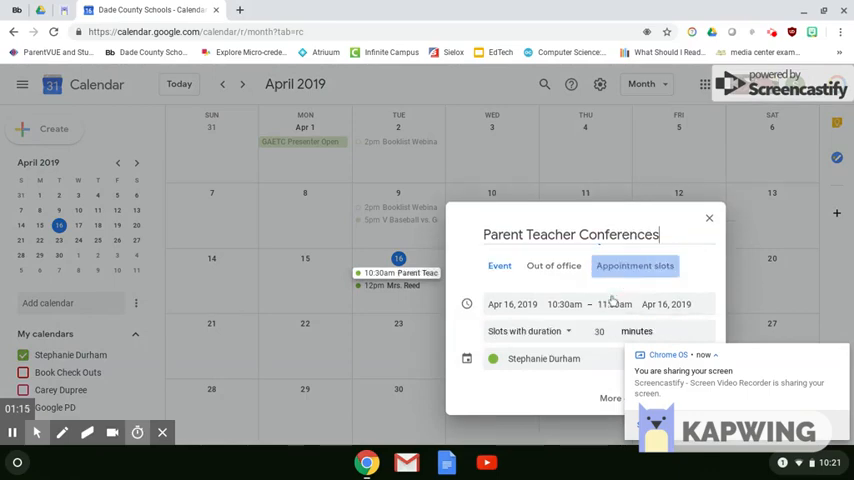
{"action": "left_click", "coordinate": [614, 304]}
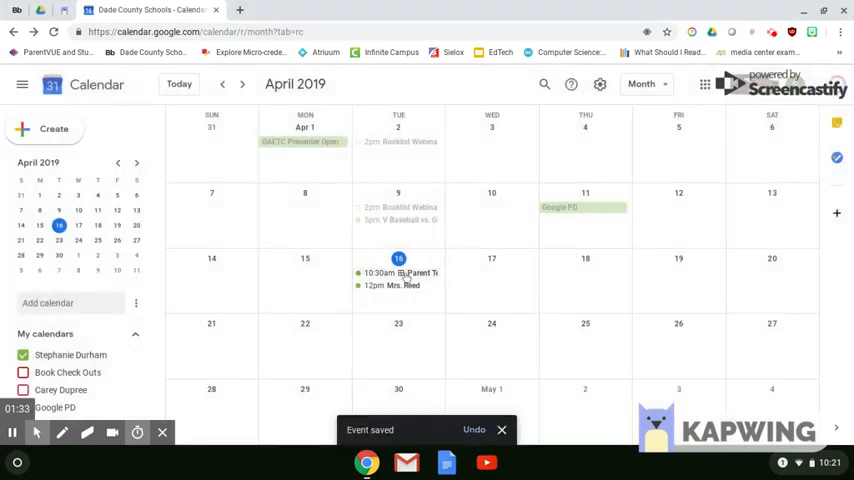
- From the Parent Teacher Conferences details, go to the calendar's appointment sign-up page
{"action": "left_click", "coordinate": [398, 272]}
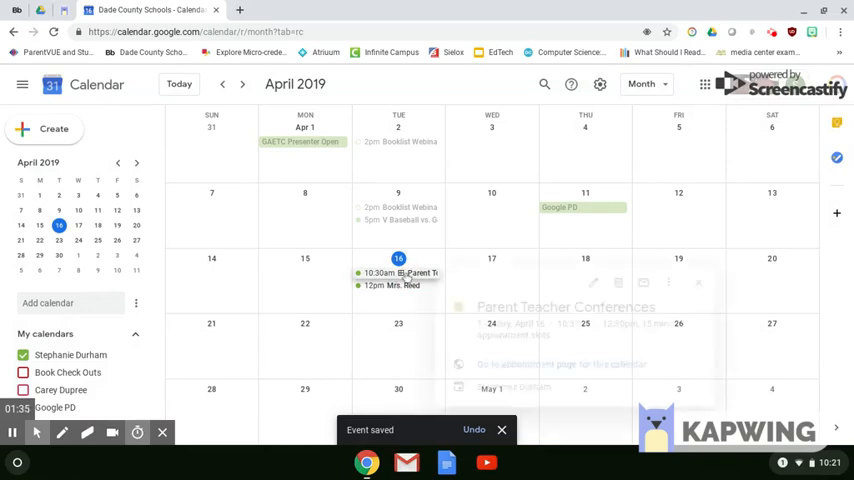
{"action": "left_click", "coordinate": [398, 272]}
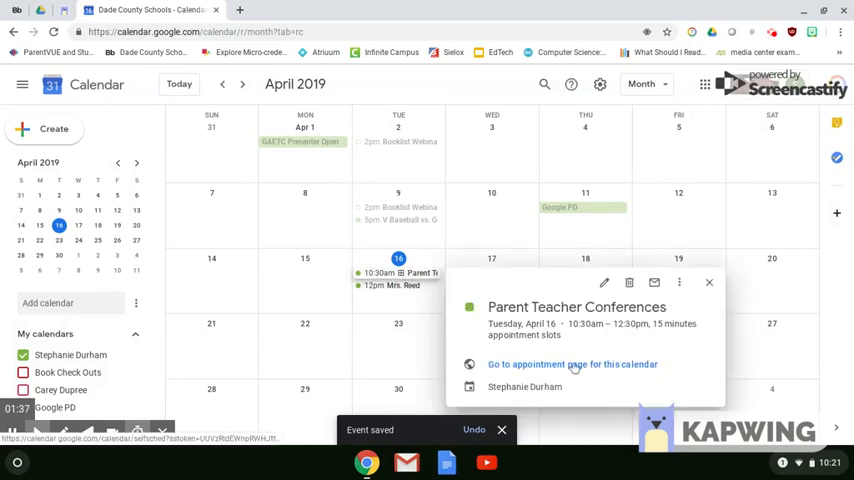
{"action": "left_click", "coordinate": [572, 364]}
{"action": "type", "text": "Jessica"}
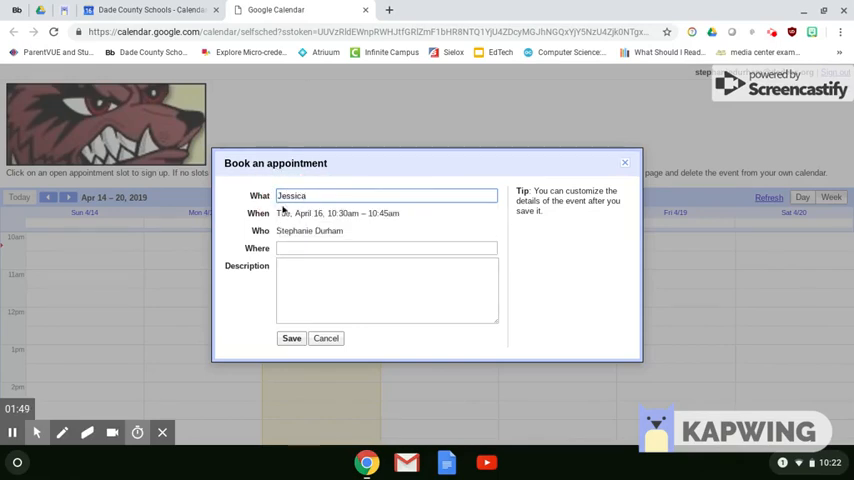
- Save the 10:30–10:45am slot booking and stay on the sign-up page for more
{"action": "left_click", "coordinate": [292, 338]}
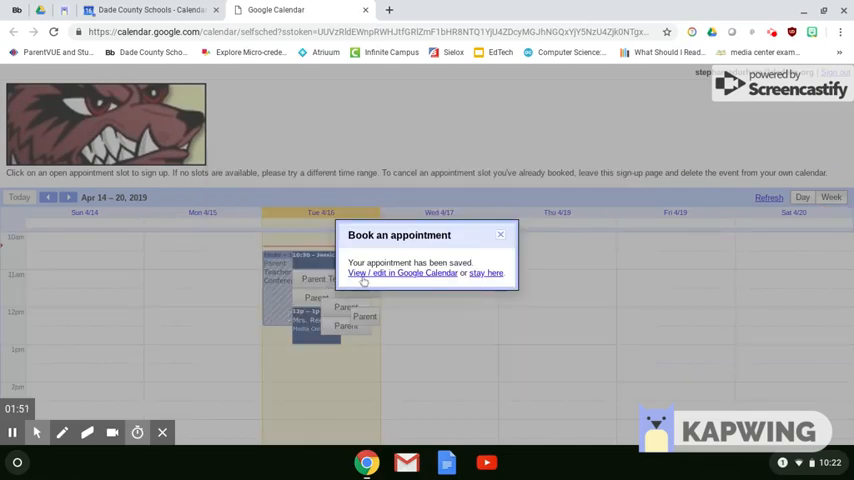
{"action": "left_click", "coordinate": [500, 234]}
{"action": "type", "text": "B"}
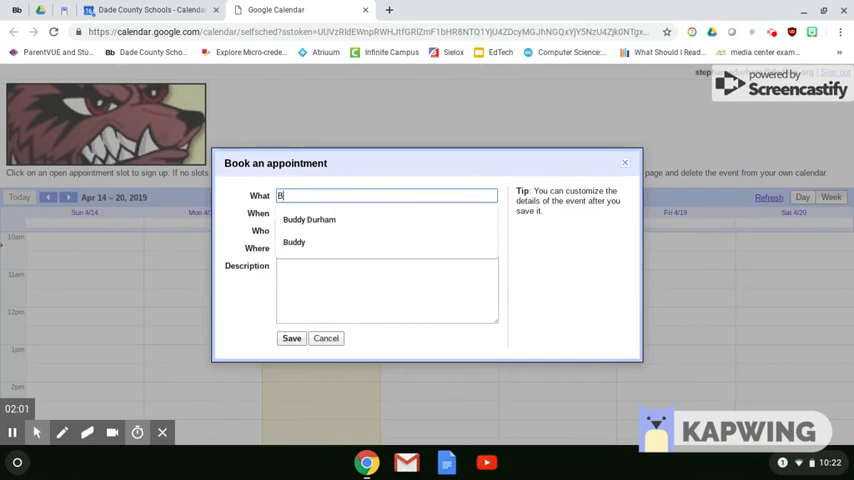
- Enter the second parent's name ending in 'uddy' as the title of another slot booking
{"action": "type", "text": "uddy"}
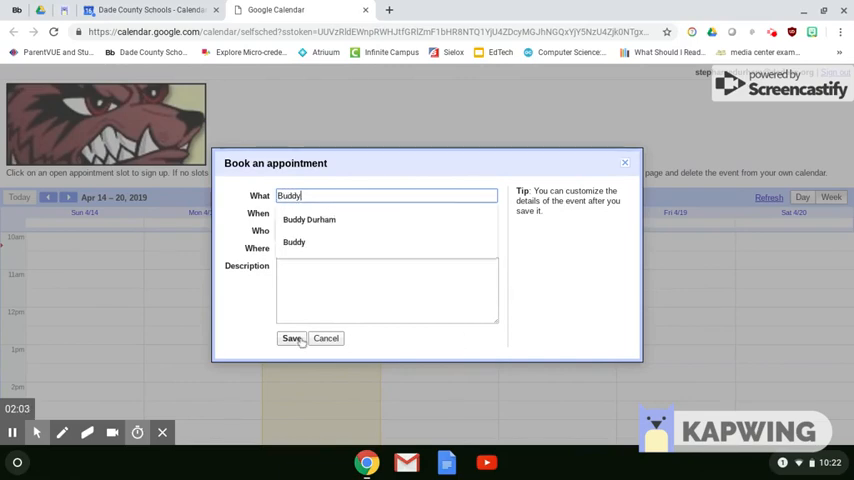